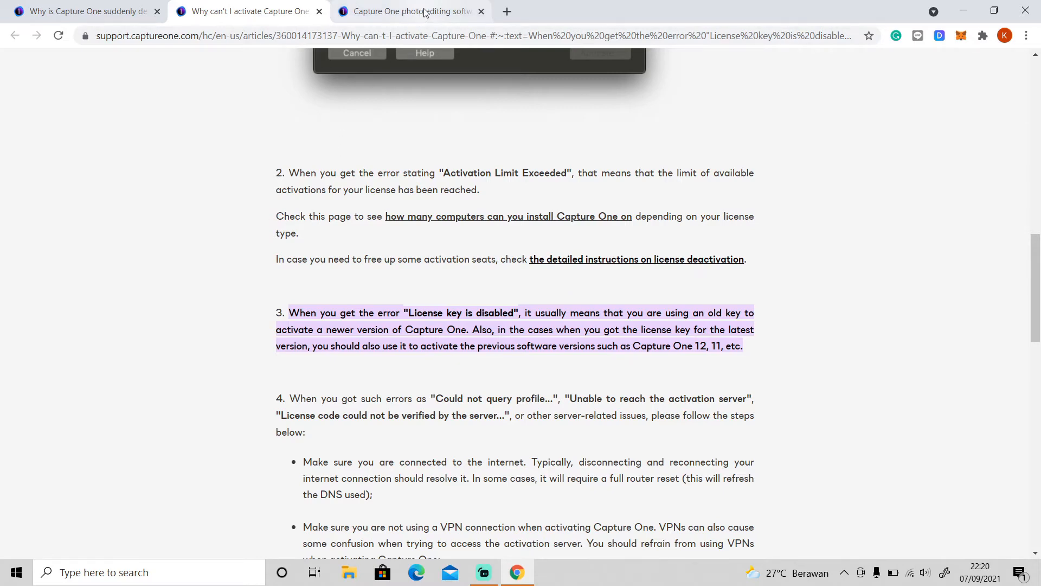
- Log in with the account email and password on captureone.com and go to Manage licenses
{"action": "left_click", "coordinate": [405, 12]}
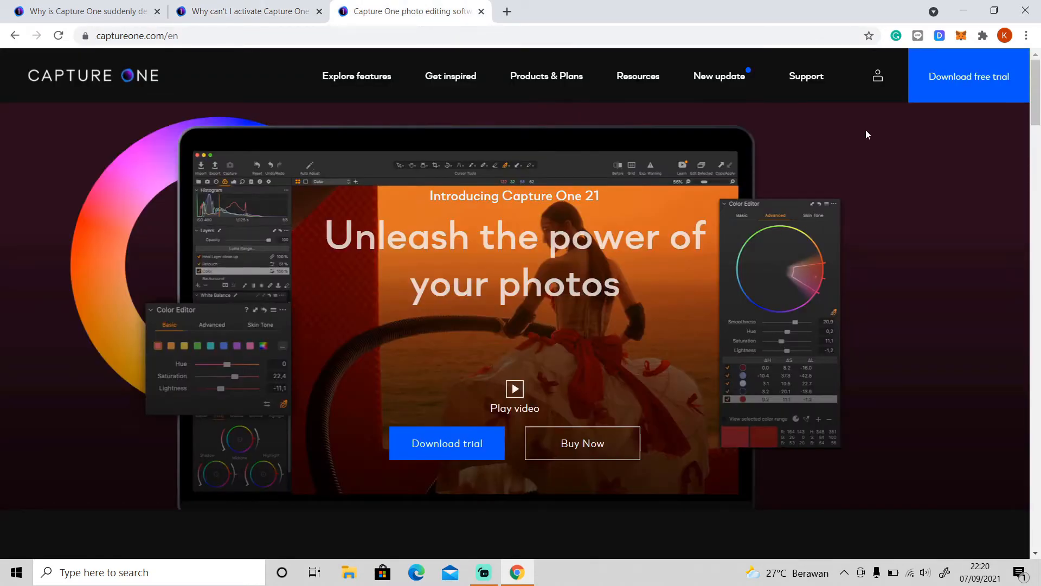
{"action": "left_click", "coordinate": [877, 75]}
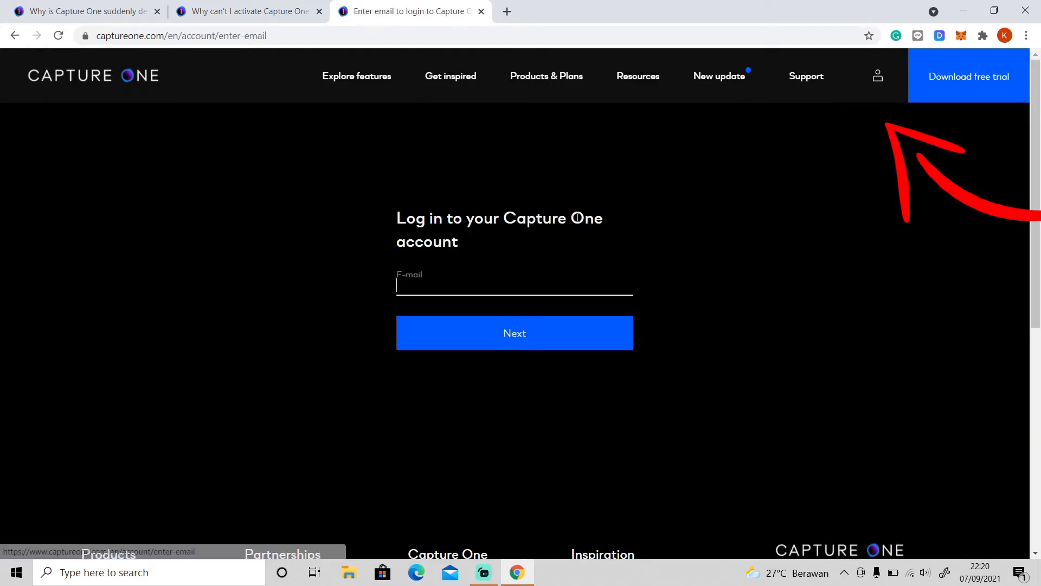
{"action": "left_click", "coordinate": [514, 333]}
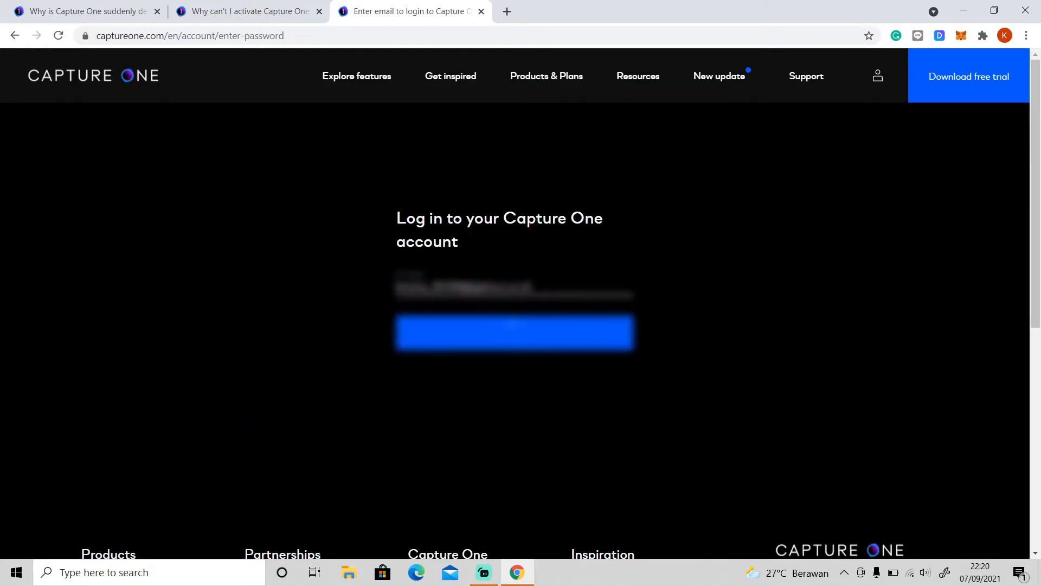
{"action": "left_click", "coordinate": [515, 333]}
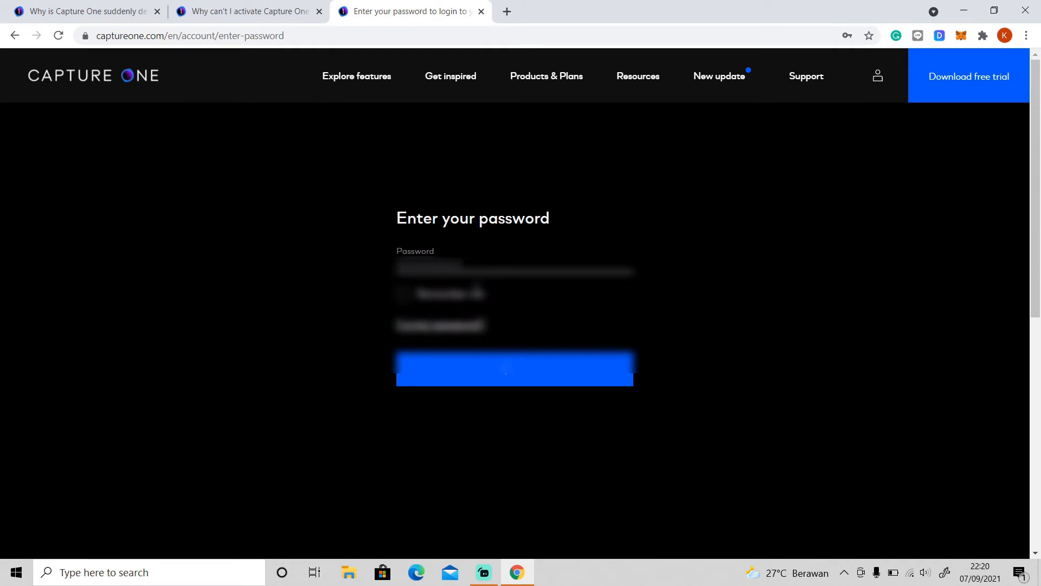
{"action": "left_click", "coordinate": [515, 369]}
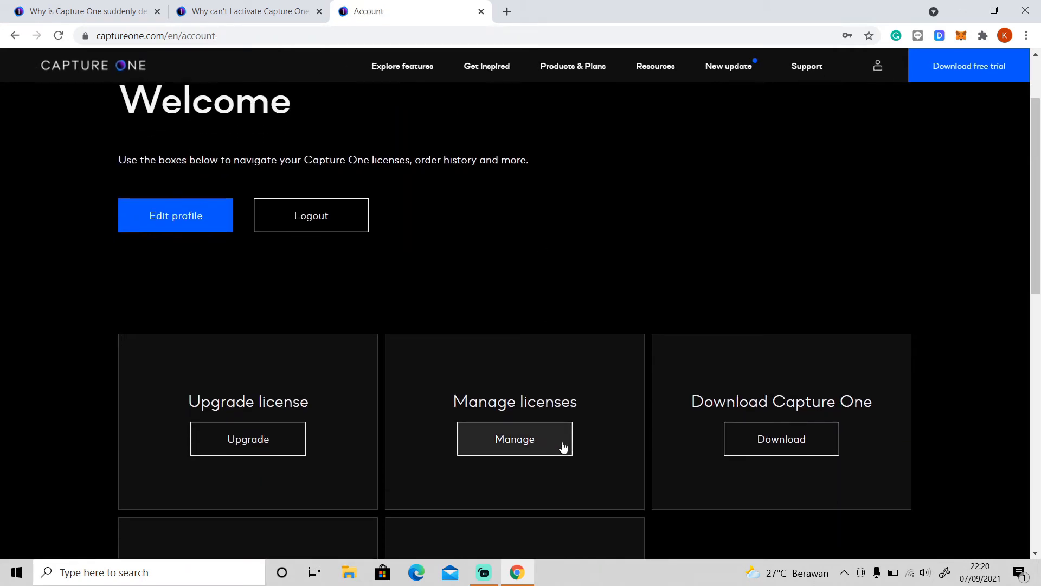
{"action": "left_click", "coordinate": [514, 438]}
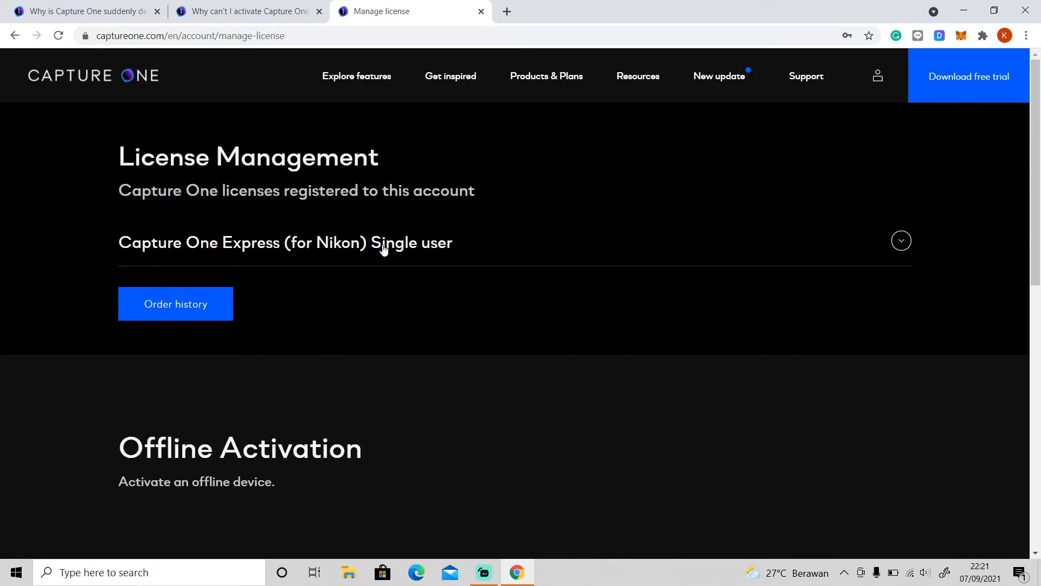
- Expand the Capture One Express (for Nikon) Single user license to show its details
{"action": "left_click", "coordinate": [901, 240]}
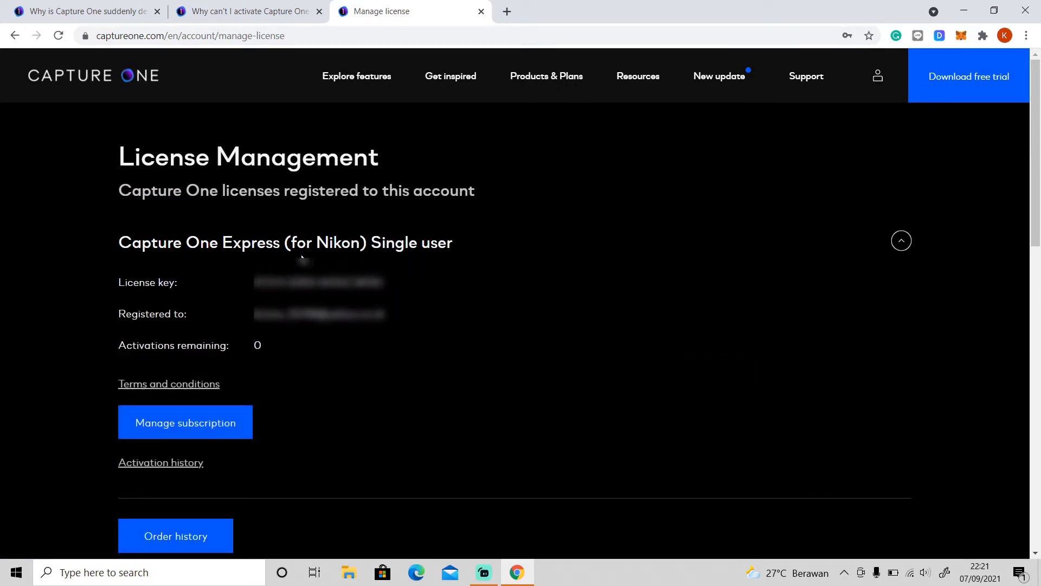
{"action": "mouse_move", "coordinate": [332, 229]}
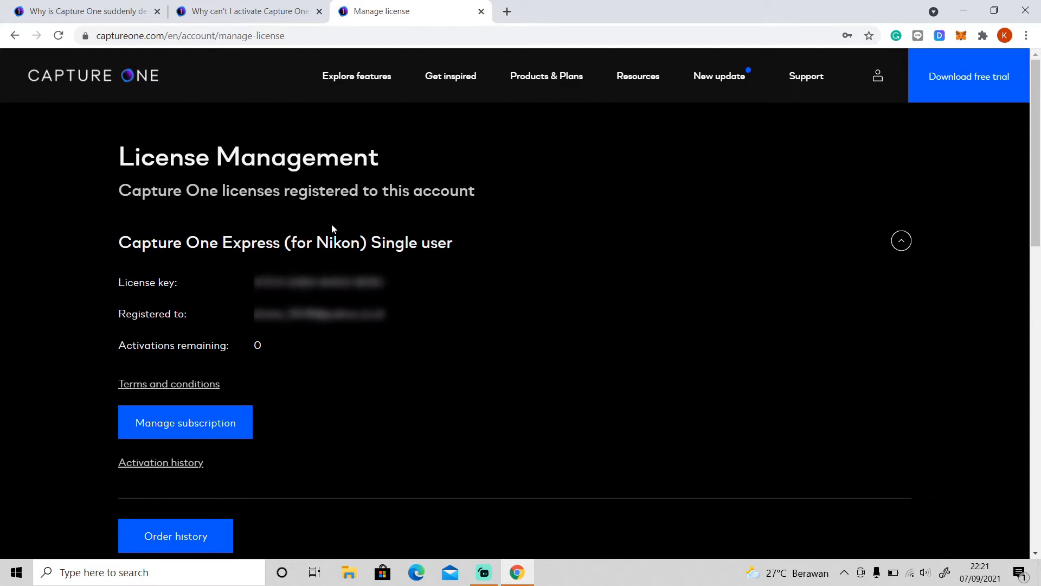
{"action": "mouse_move", "coordinate": [175, 346]}
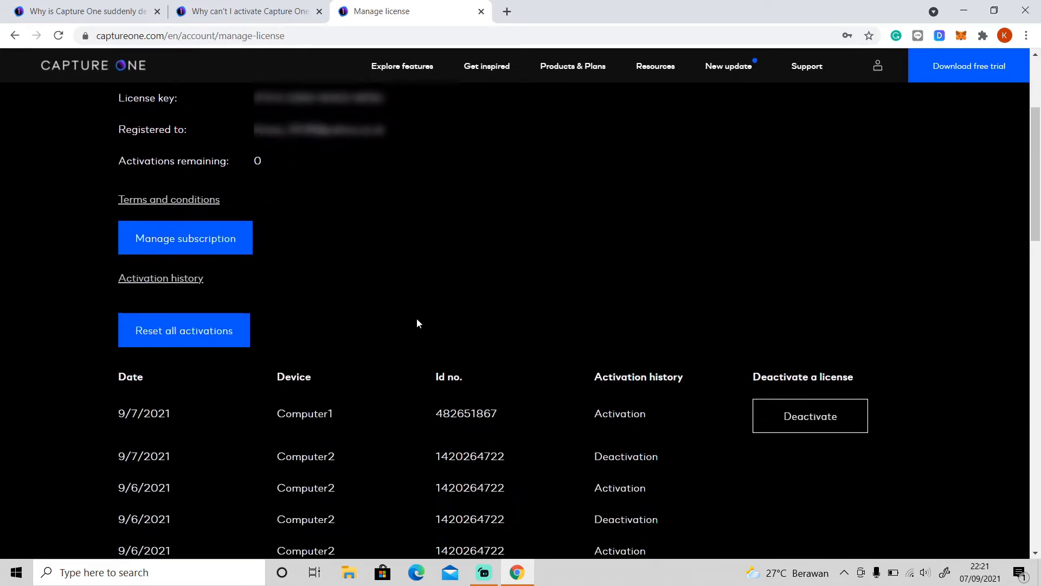
- Deactivate the latest Computer1 activation and confirm the license shows one activation remaining
{"action": "scroll", "scroll_direction": "down", "scroll_amount": 3}
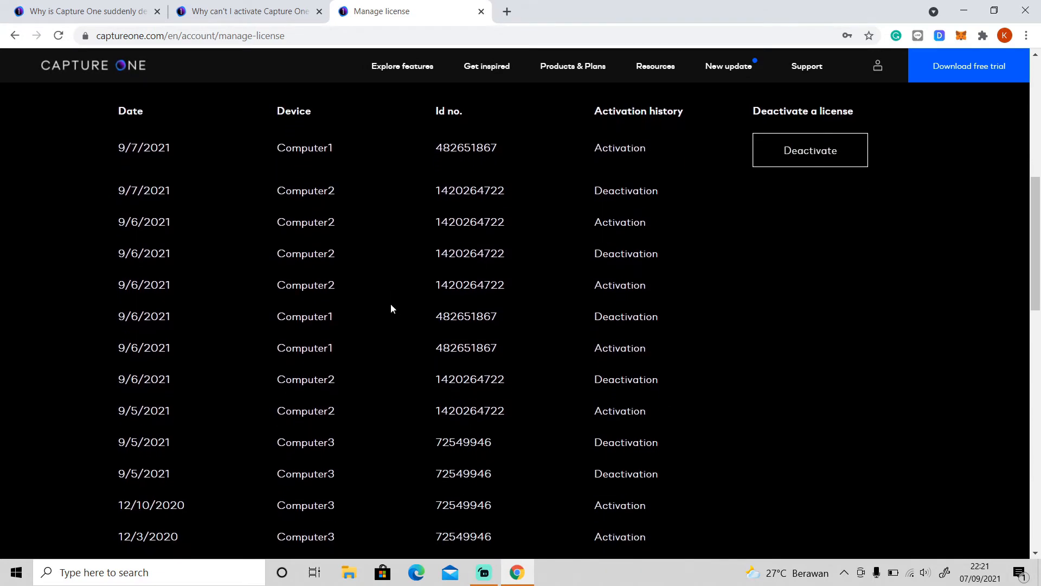
{"action": "scroll", "scroll_direction": "down", "scroll_amount": 3}
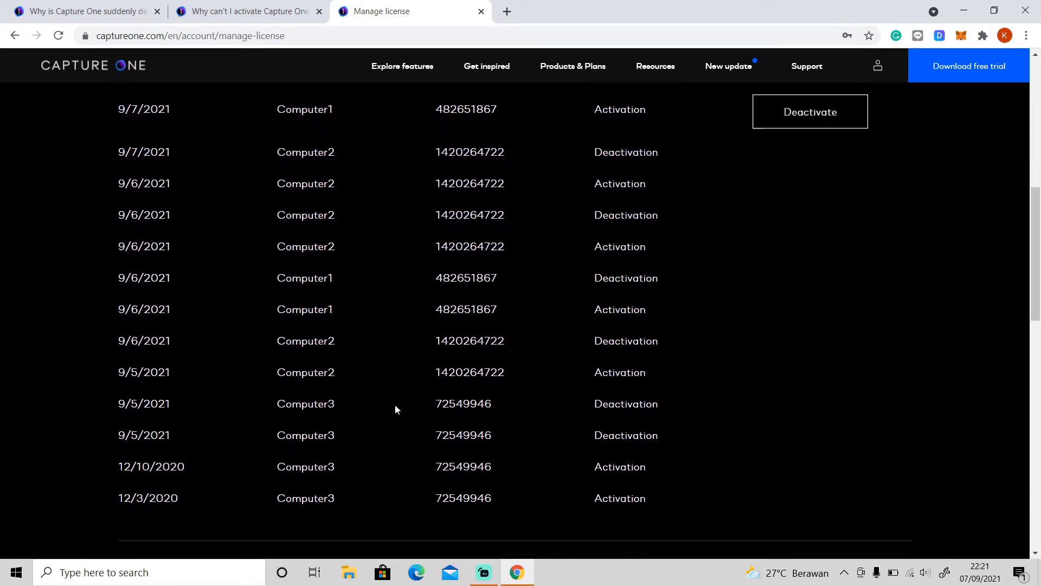
{"action": "mouse_move", "coordinate": [462, 424]}
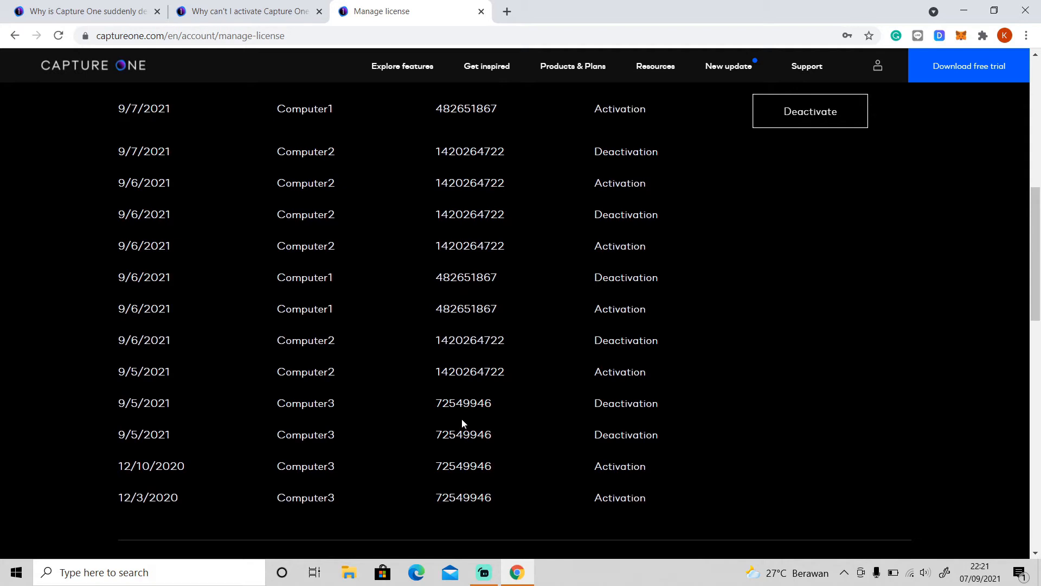
{"action": "scroll", "scroll_direction": "down", "scroll_amount": 3}
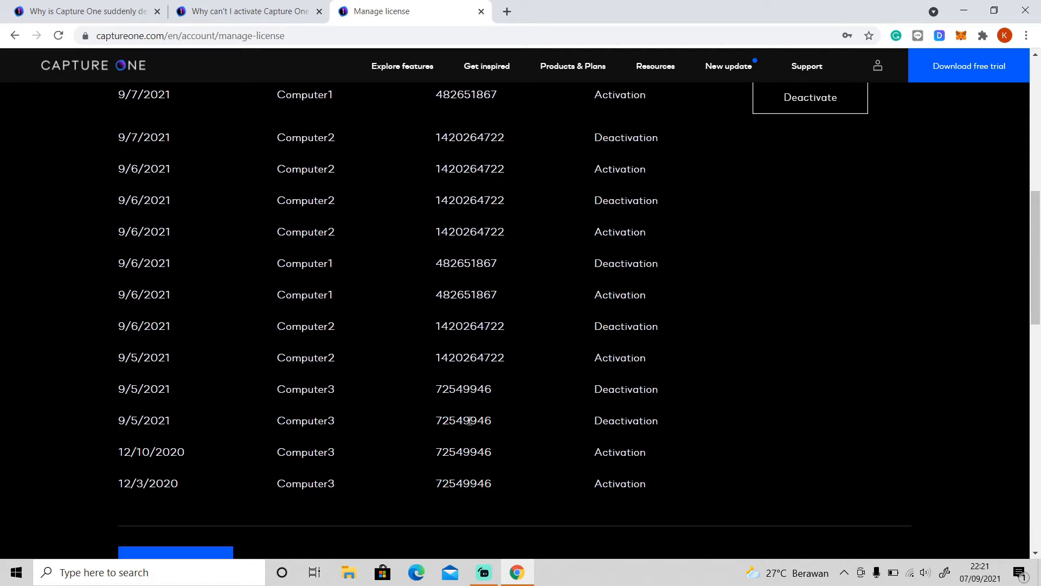
{"action": "mouse_move", "coordinate": [474, 347]}
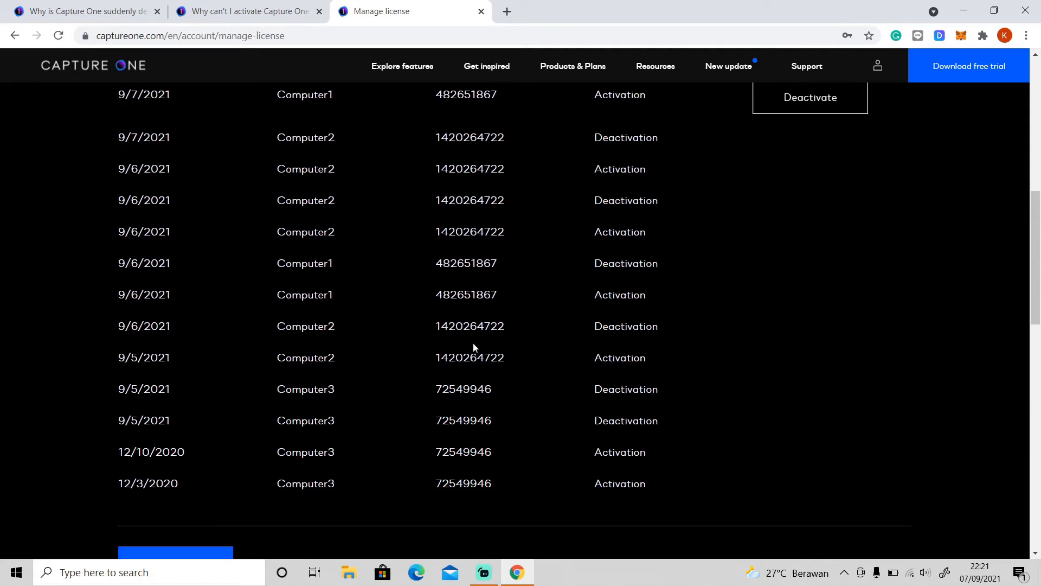
{"action": "scroll", "scroll_direction": "up", "scroll_amount": 3}
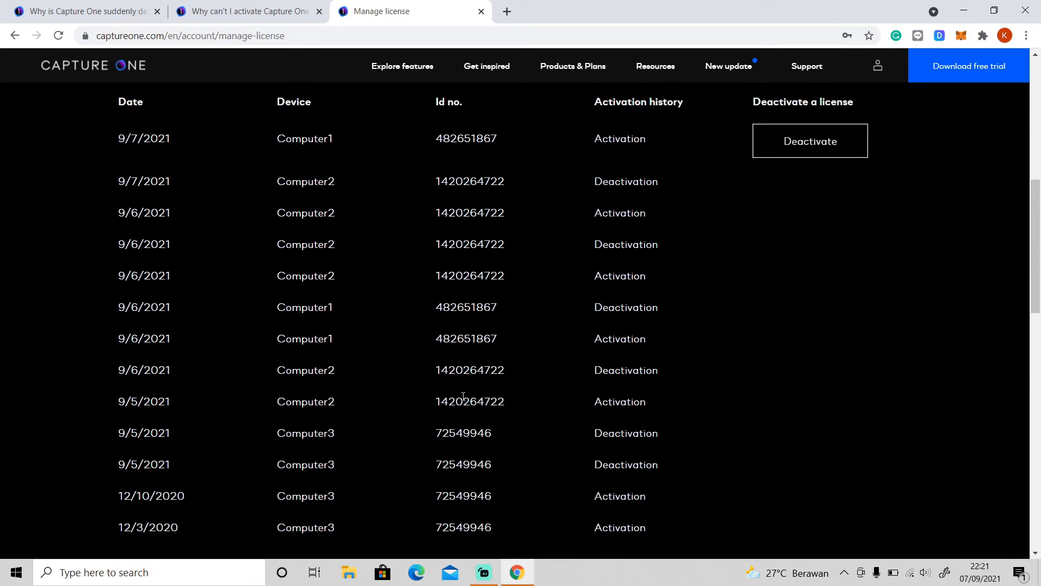
{"action": "mouse_move", "coordinate": [477, 140]}
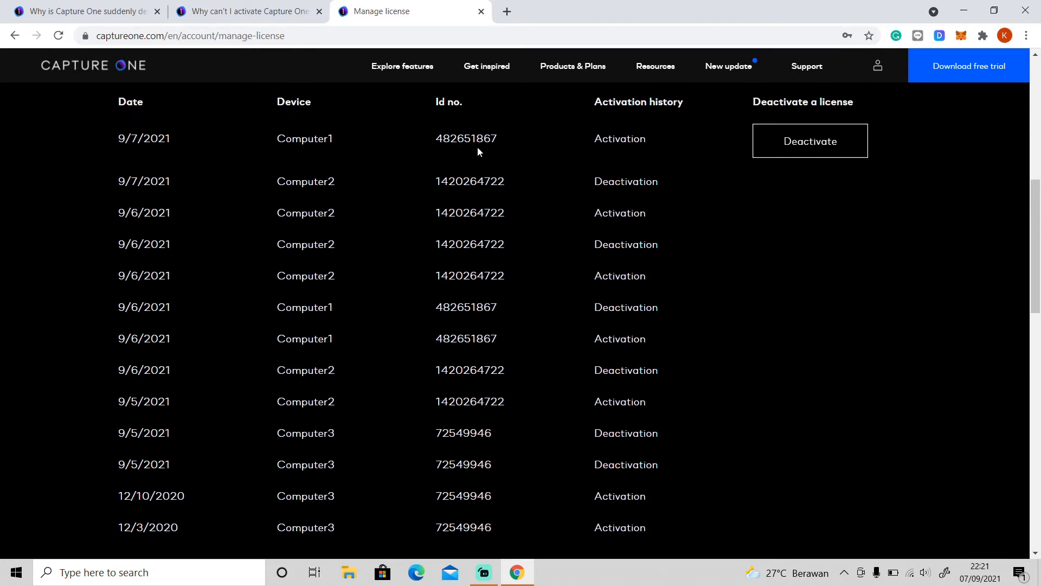
{"action": "mouse_move", "coordinate": [401, 302]}
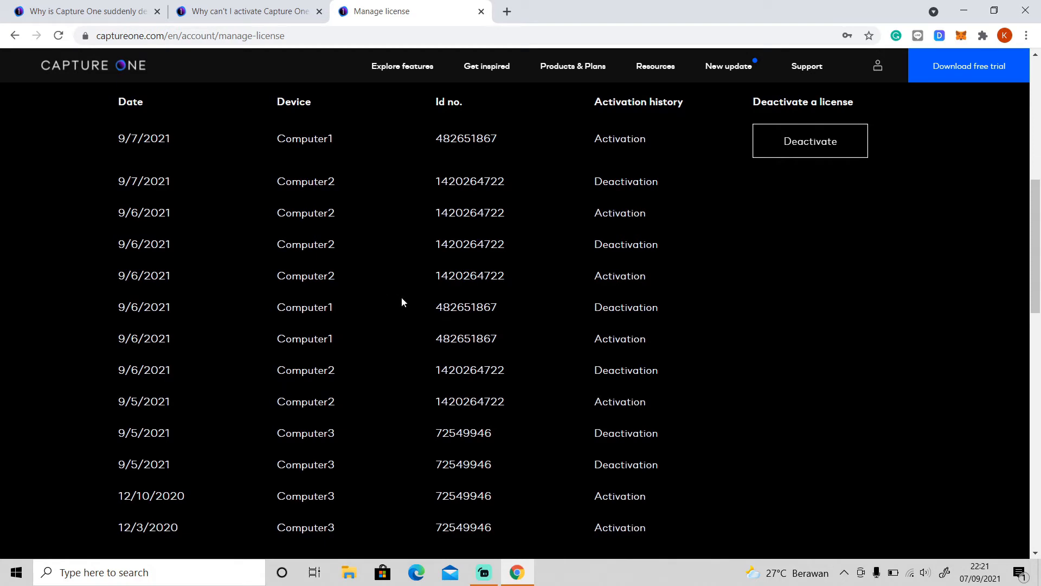
{"action": "scroll", "scroll_direction": "up", "scroll_amount": 3}
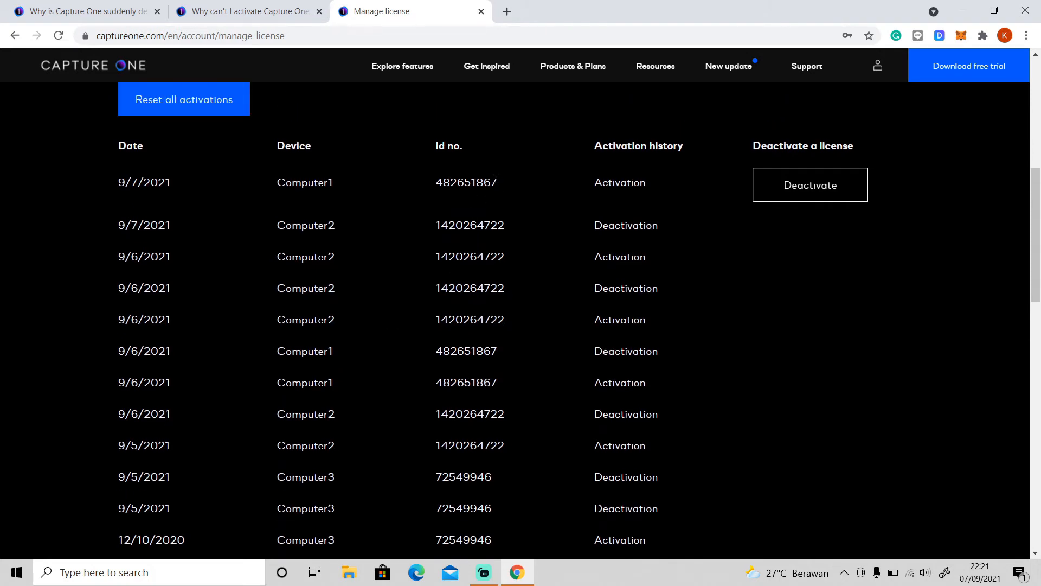
{"action": "mouse_move", "coordinate": [500, 176]}
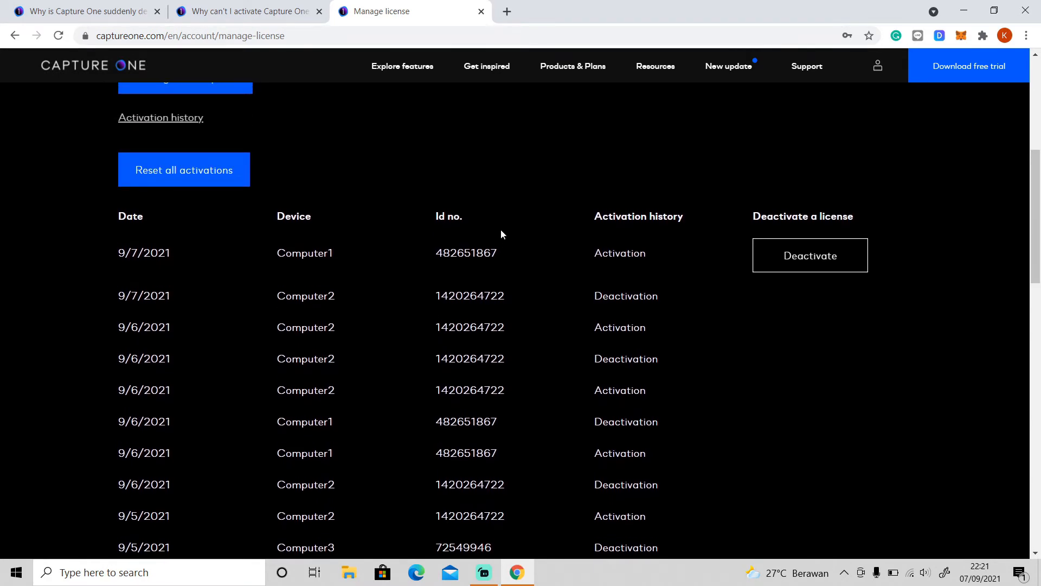
{"action": "mouse_move", "coordinate": [201, 166]}
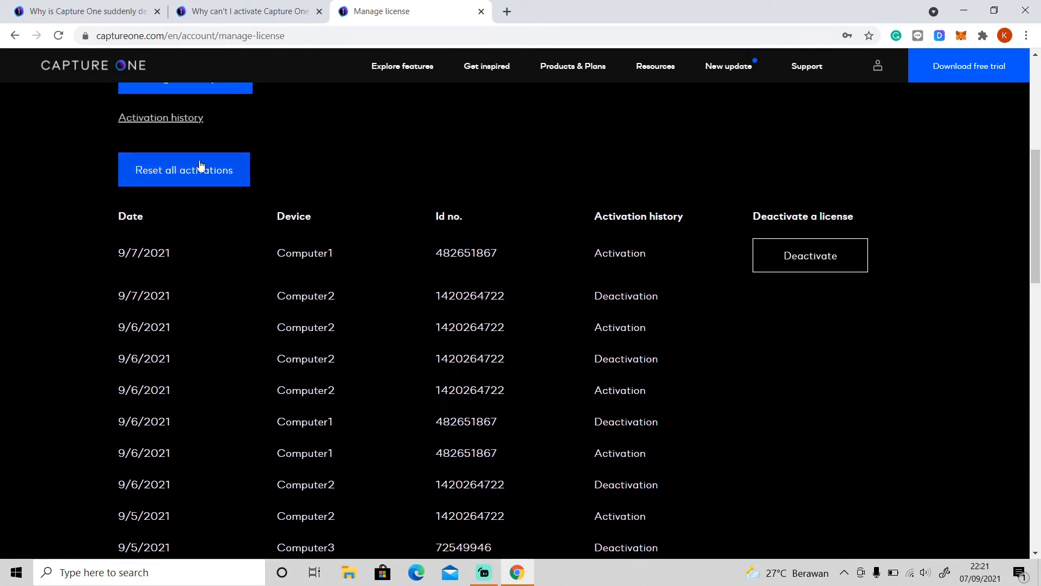
{"action": "mouse_move", "coordinate": [823, 272]}
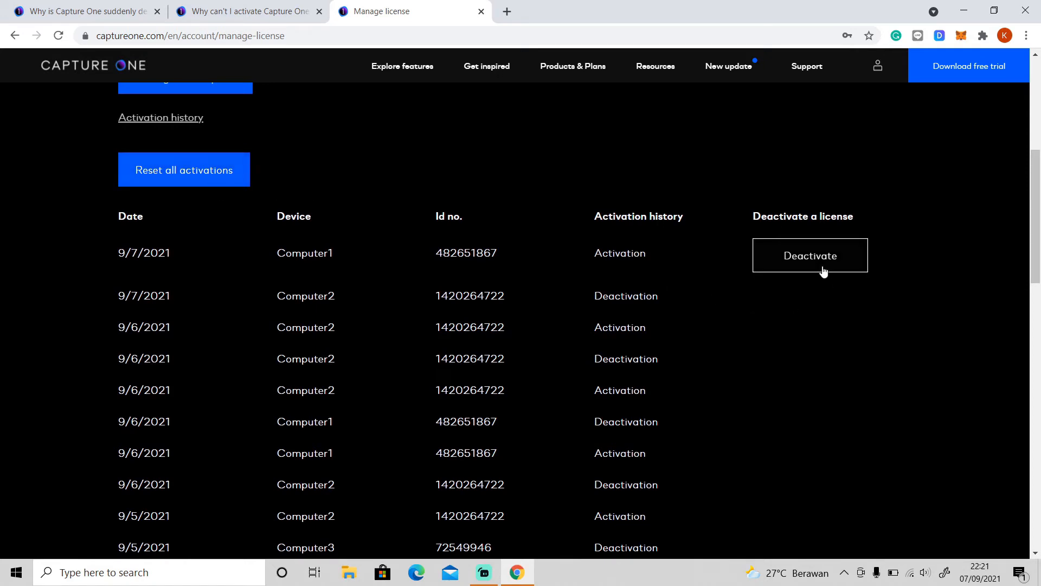
{"action": "mouse_move", "coordinate": [809, 255]}
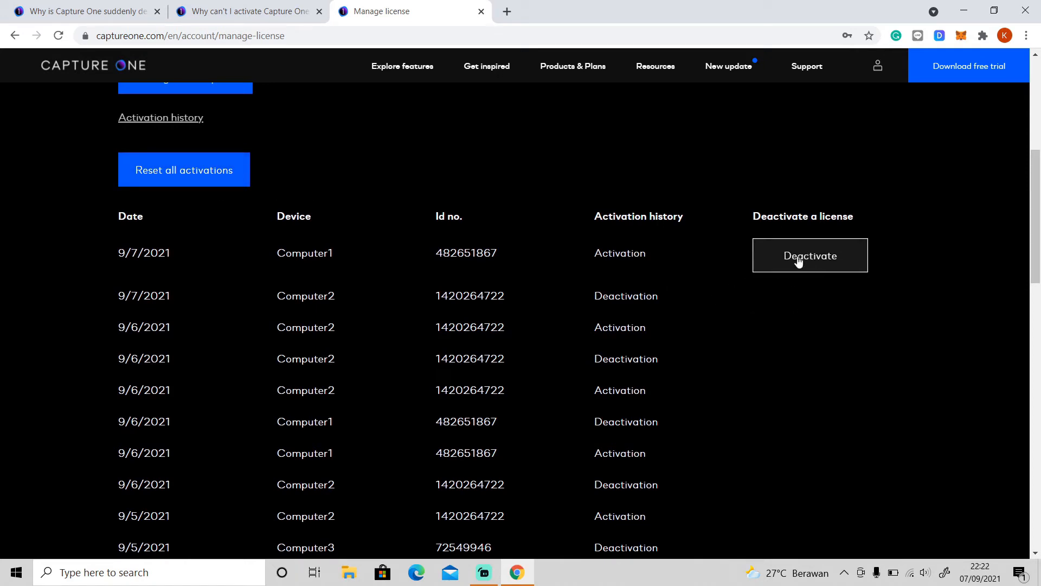
{"action": "mouse_move", "coordinate": [804, 285]}
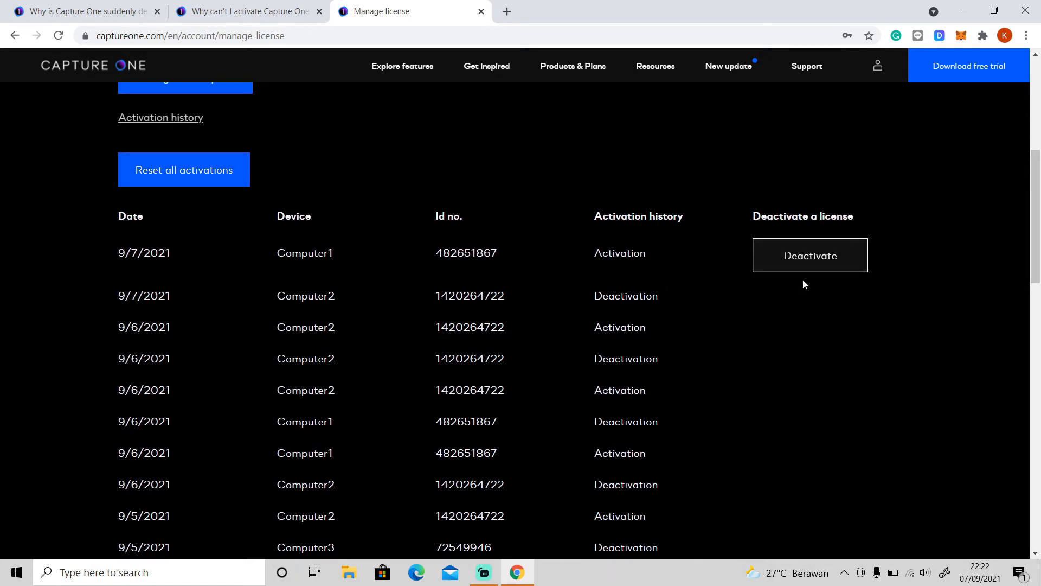
{"action": "scroll", "scroll_direction": "up", "scroll_amount": 3}
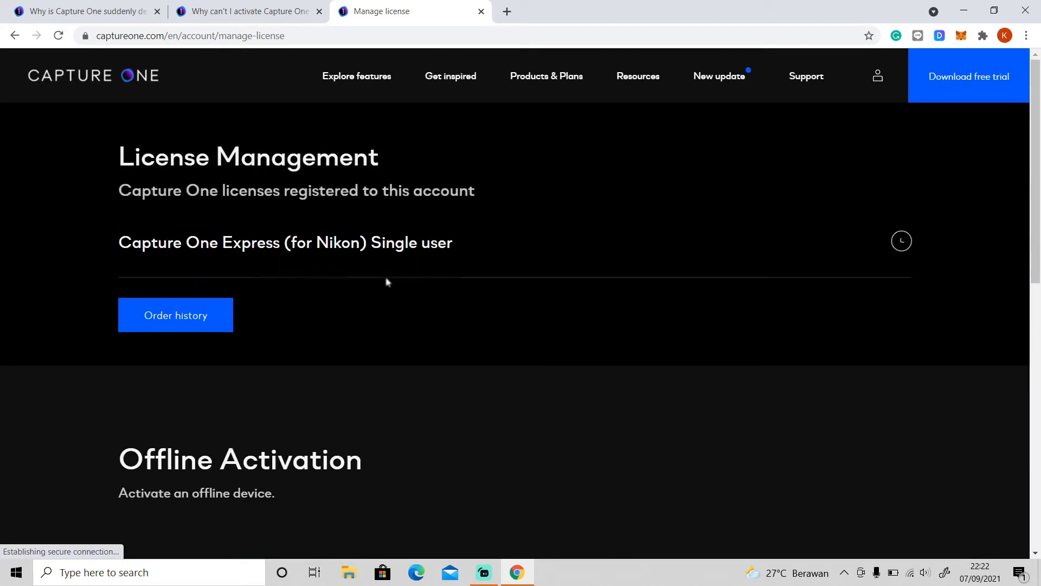
{"action": "left_click", "coordinate": [901, 241]}
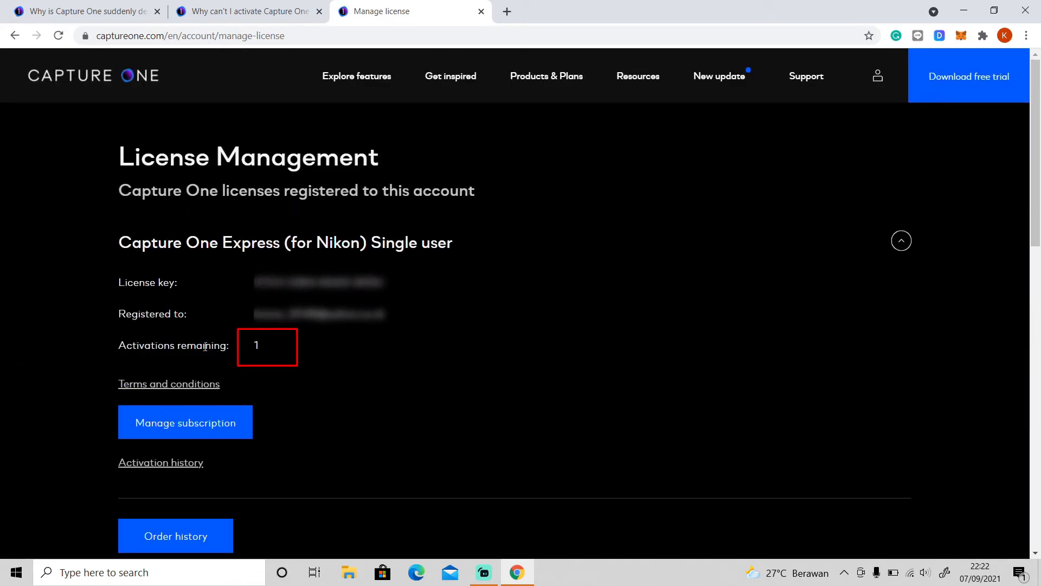
{"action": "mouse_move", "coordinate": [490, 336]}
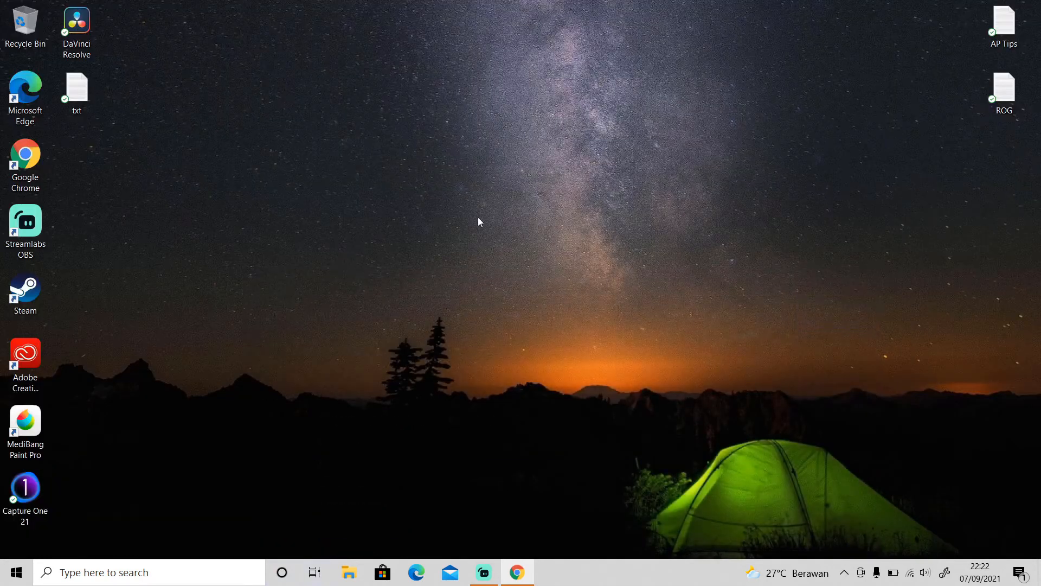
- Launch Capture One 21 and deactivate the disabled license key in its warning dialog
{"action": "left_click", "coordinate": [25, 495]}
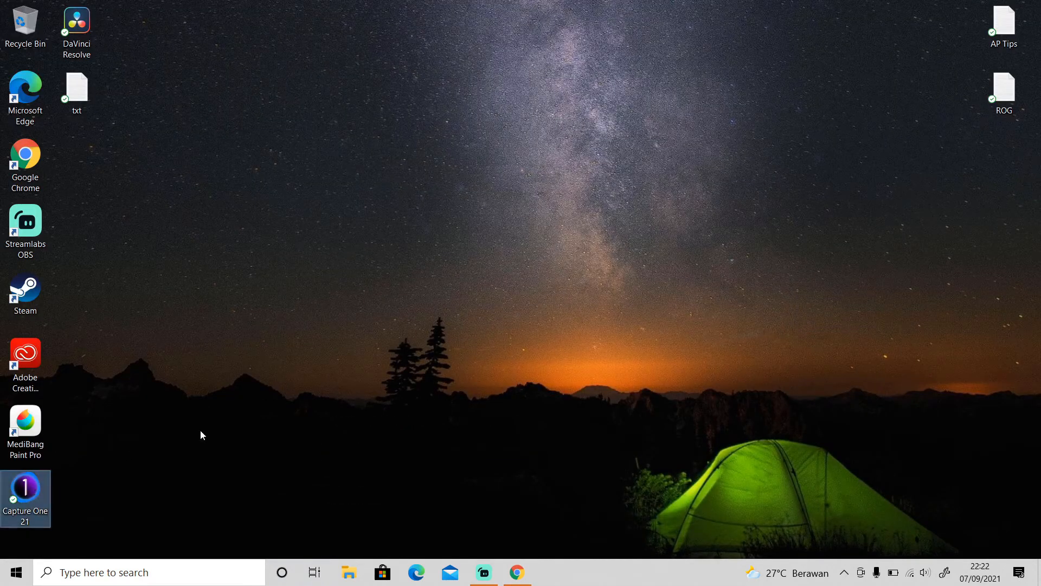
{"action": "double_click", "coordinate": [26, 491]}
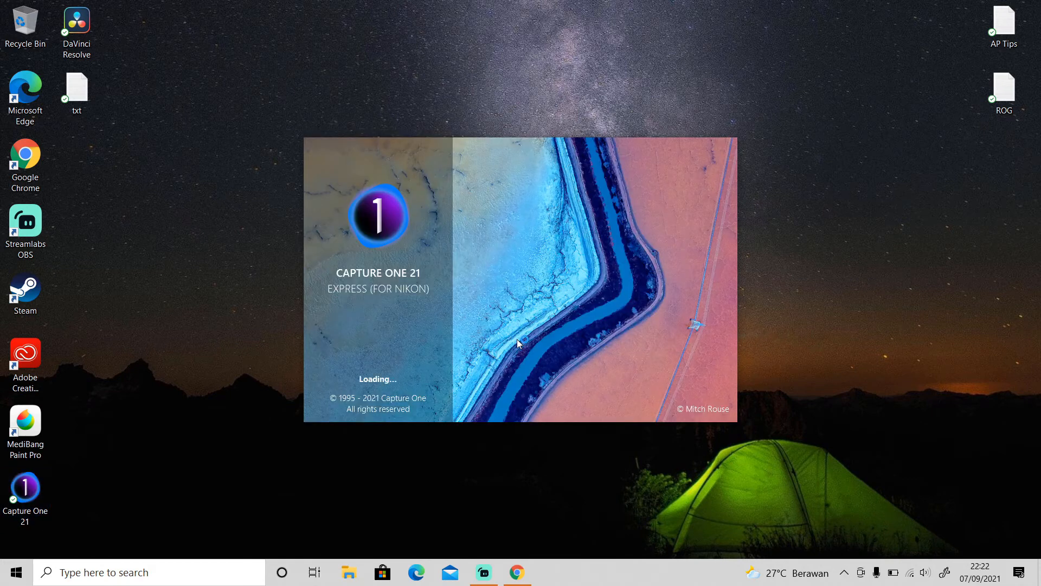
{"action": "mouse_move", "coordinate": [518, 321]}
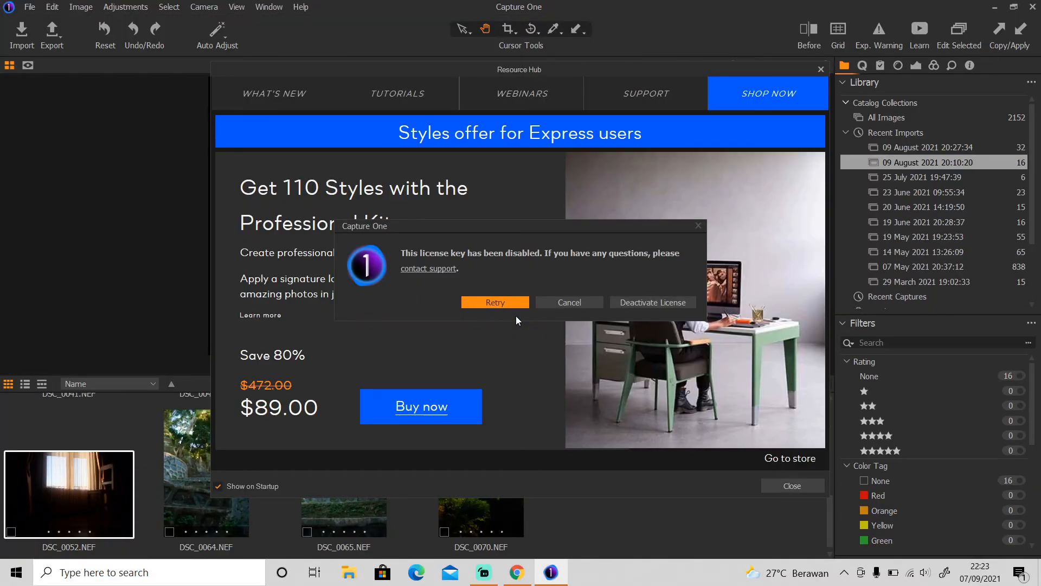
{"action": "mouse_move", "coordinate": [445, 289]}
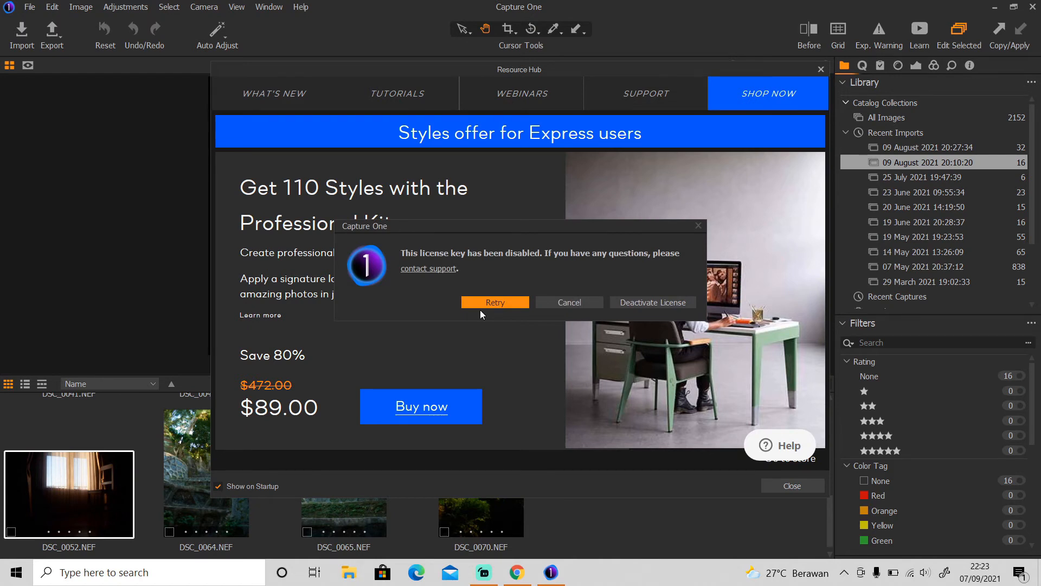
{"action": "mouse_move", "coordinate": [657, 316]}
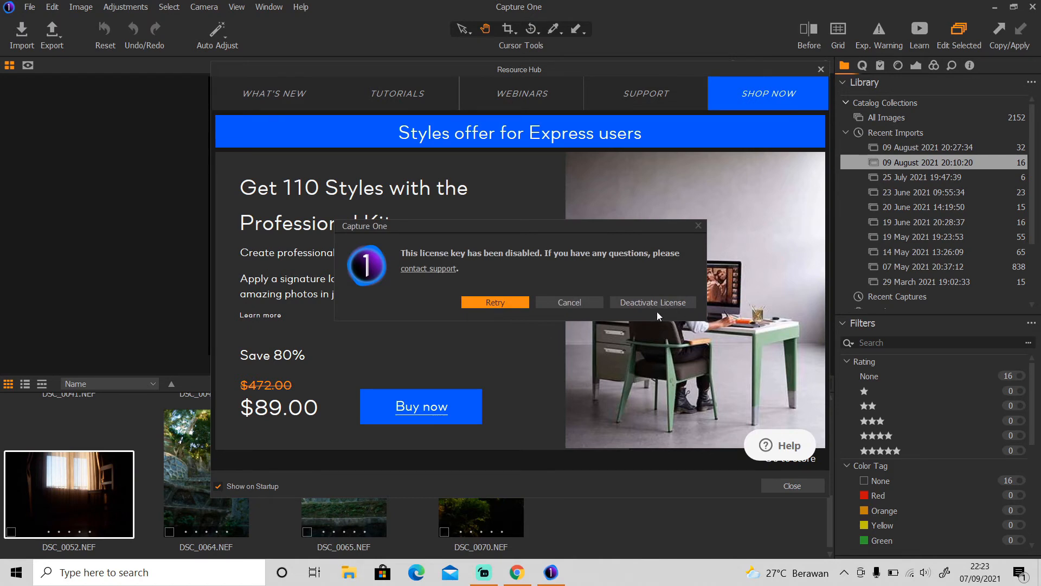
{"action": "left_click", "coordinate": [652, 302]}
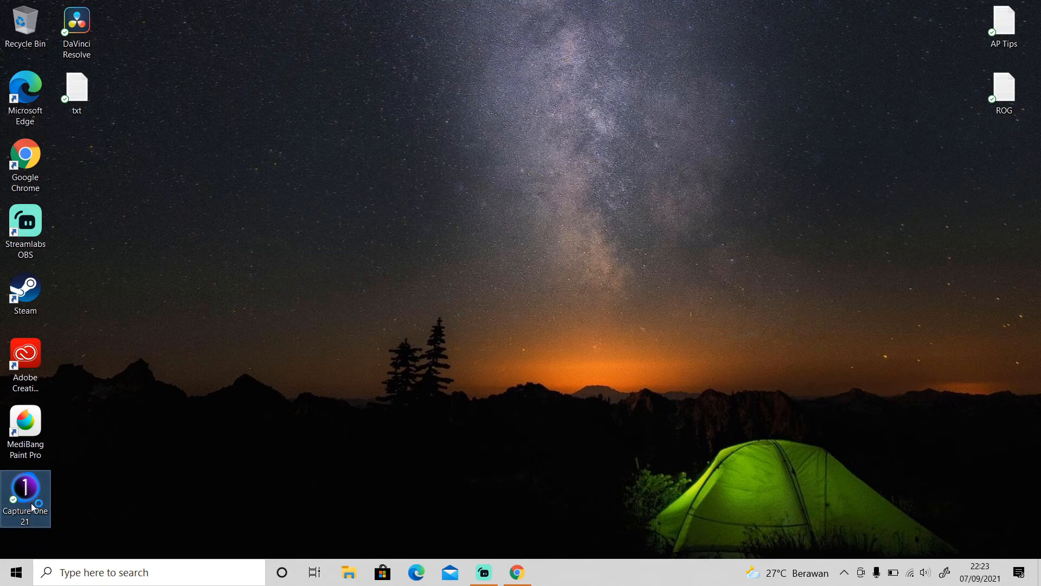
- Relaunch Capture One, fill the license code and e-mail, and retrieve the account profile with the password
{"action": "double_click", "coordinate": [26, 497]}
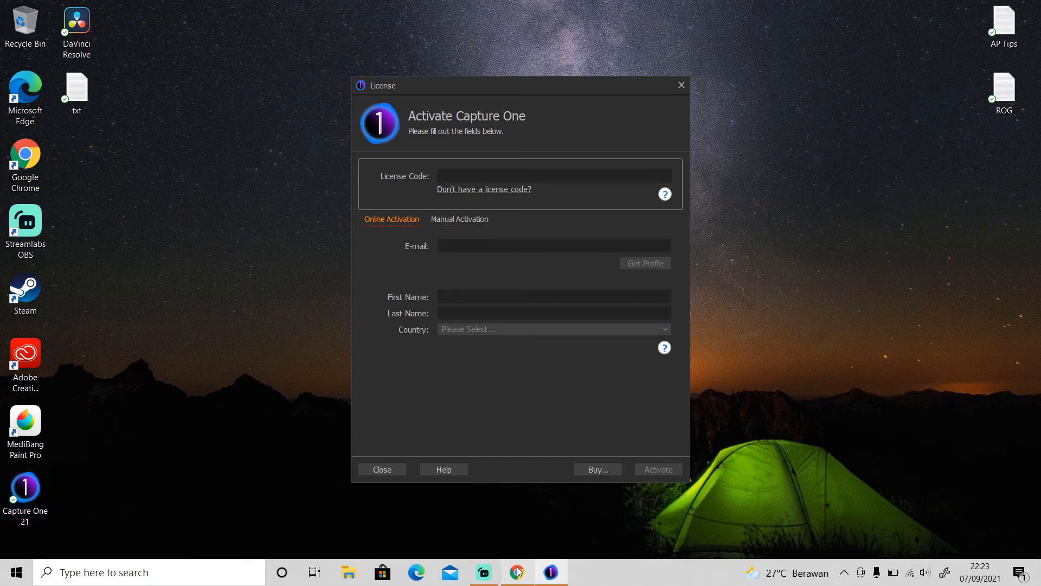
{"action": "left_click", "coordinate": [517, 572]}
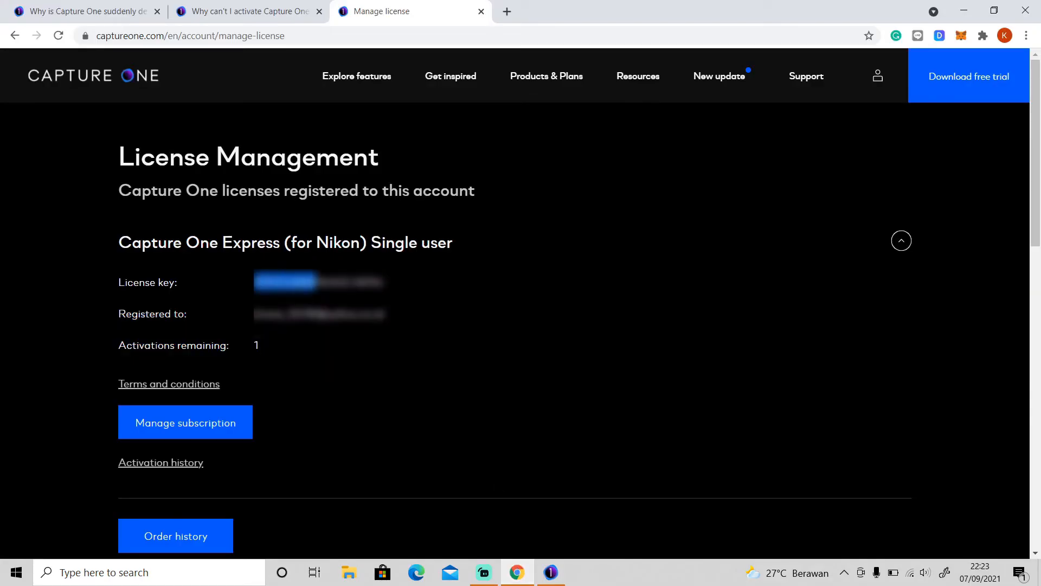
{"action": "left_click", "coordinate": [549, 572]}
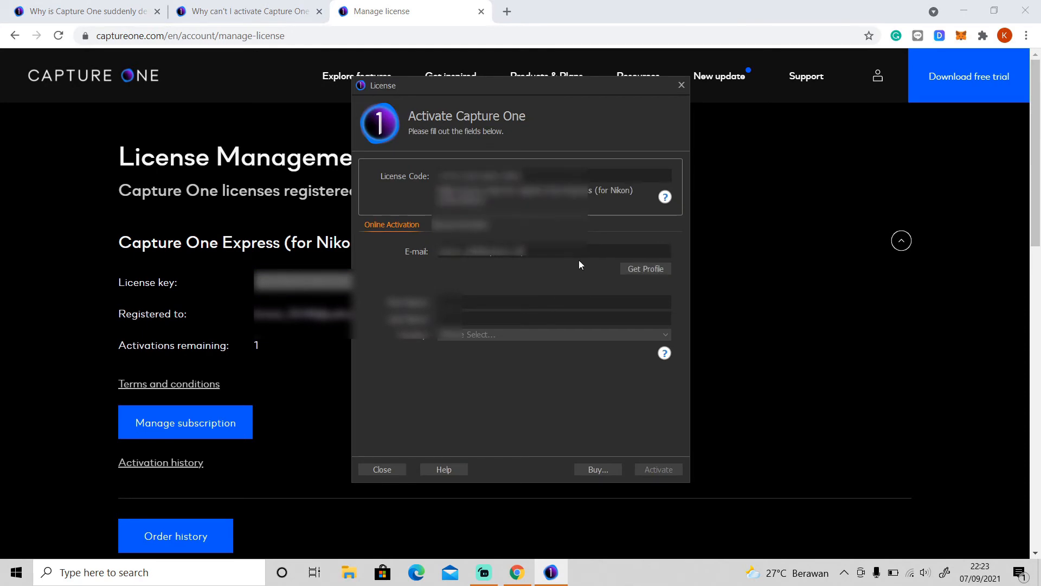
{"action": "mouse_move", "coordinate": [639, 274]}
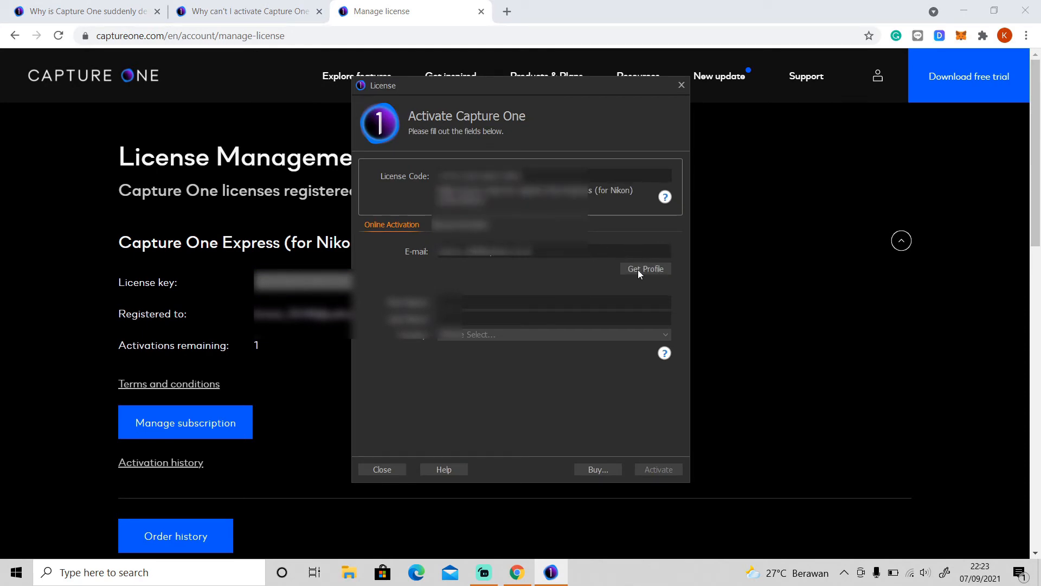
{"action": "left_click", "coordinate": [644, 269]}
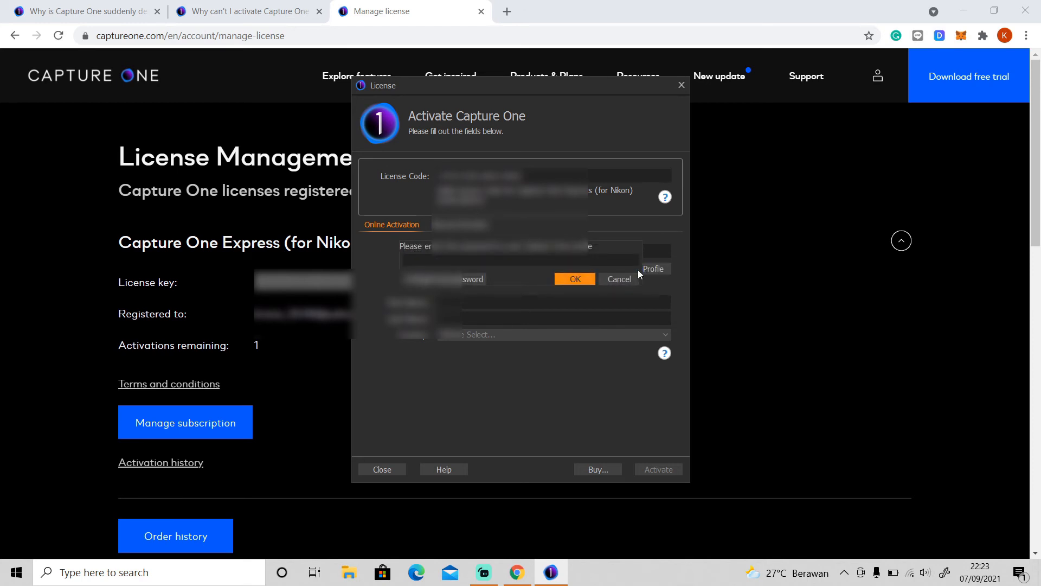
{"action": "type", "text": "password"}
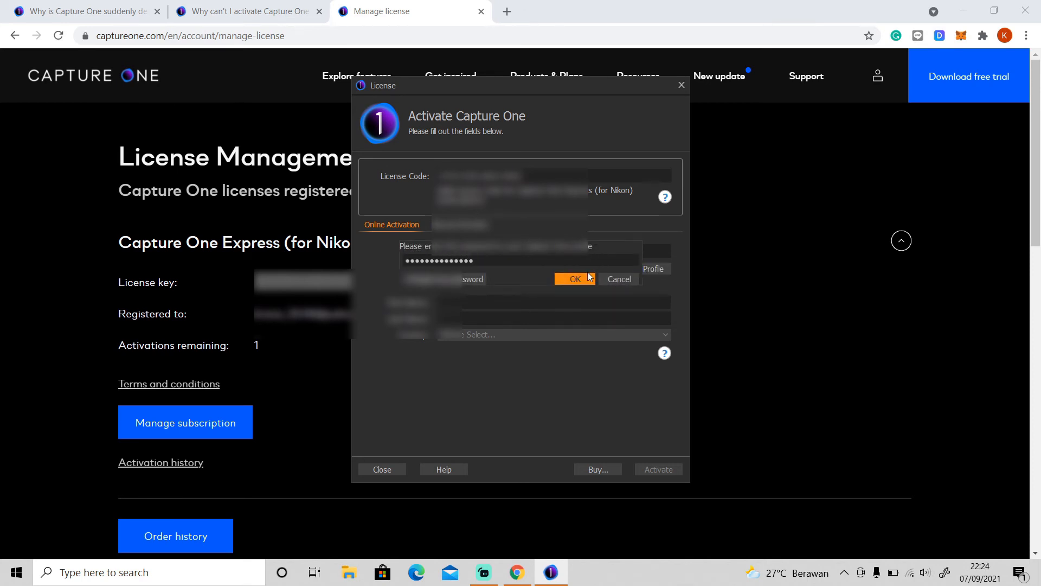
{"action": "left_click", "coordinate": [573, 278]}
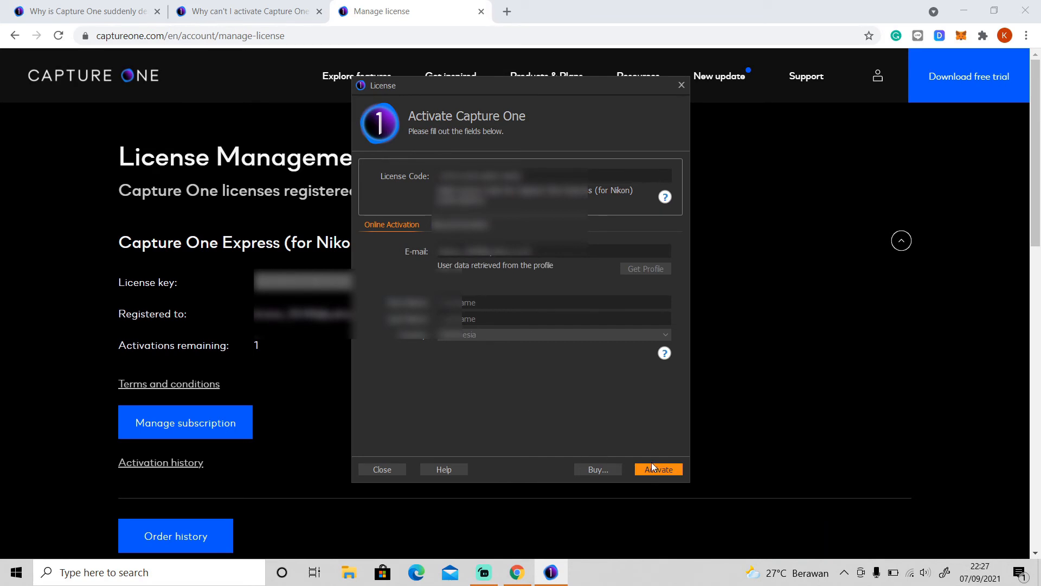
- Activate Capture One with the Express for Nikon license and finish the activation
{"action": "left_click", "coordinate": [657, 469]}
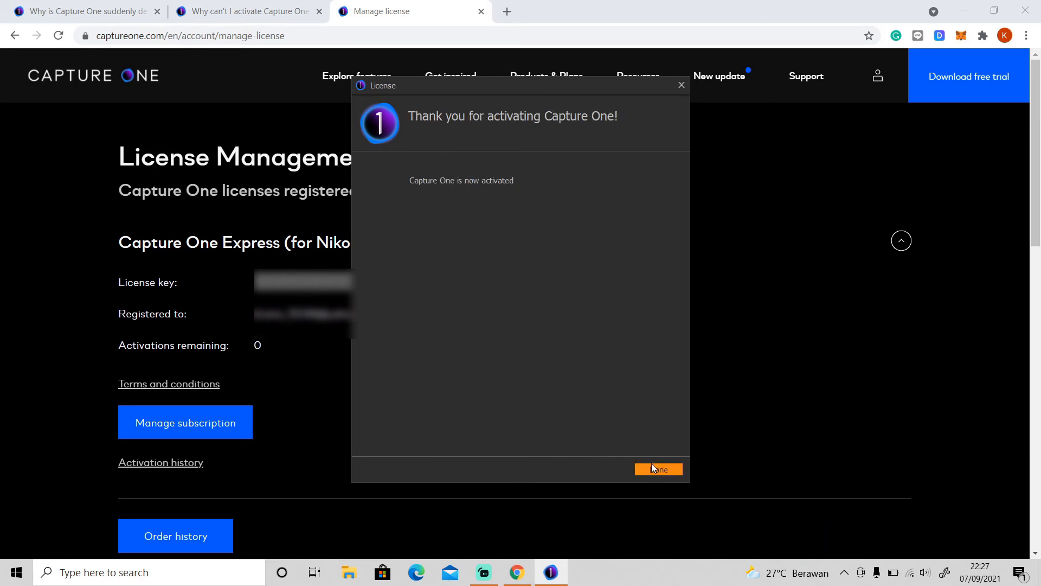
{"action": "left_click", "coordinate": [658, 469]}
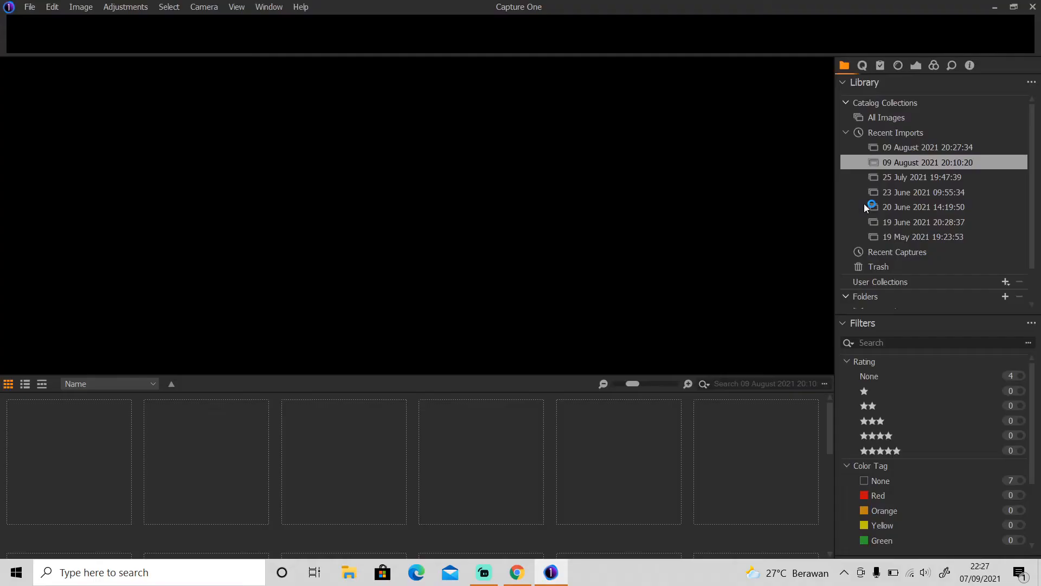
- Close the Resource Hub promotion so the library catalog with its photo is showing
{"action": "left_click", "coordinate": [927, 162]}
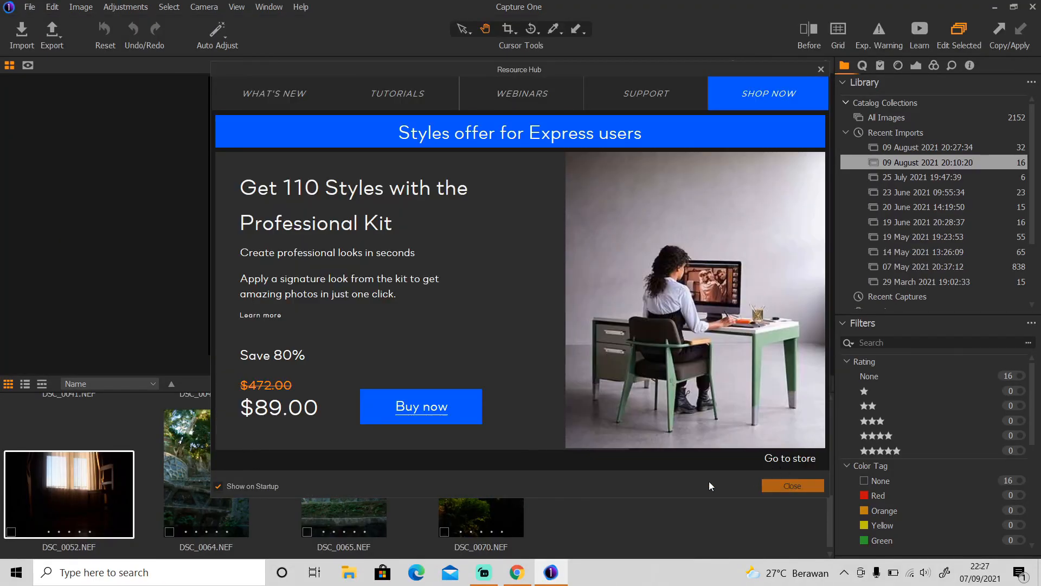
{"action": "left_click", "coordinate": [792, 486]}
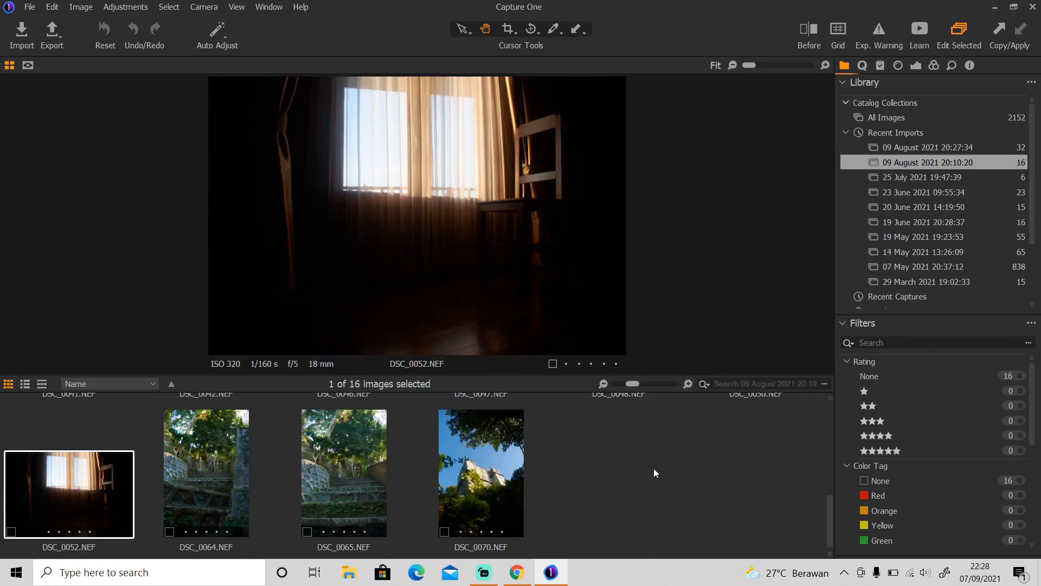